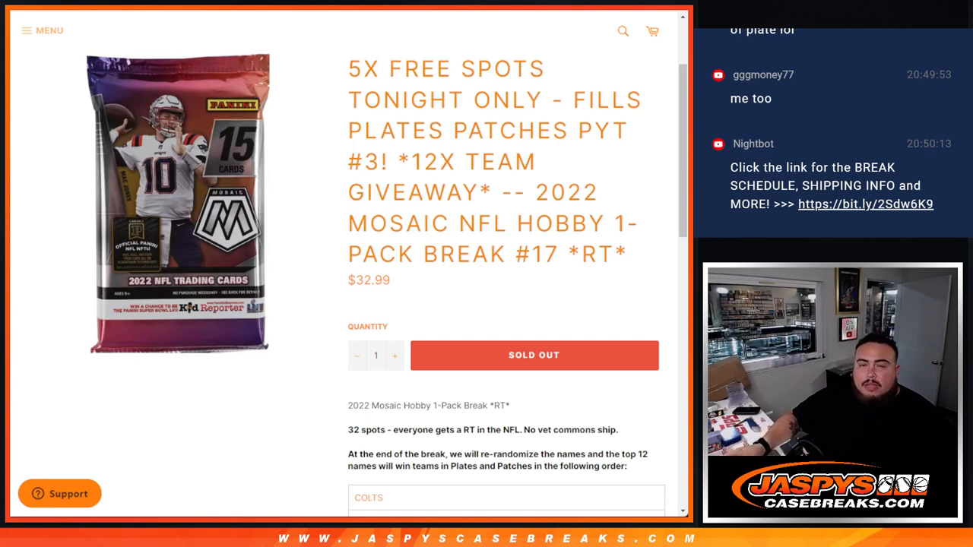
Highlight the break title and the 5X FREE SPOTS TONIGHT ONLY text on the page
drag(428, 130, 616, 131)
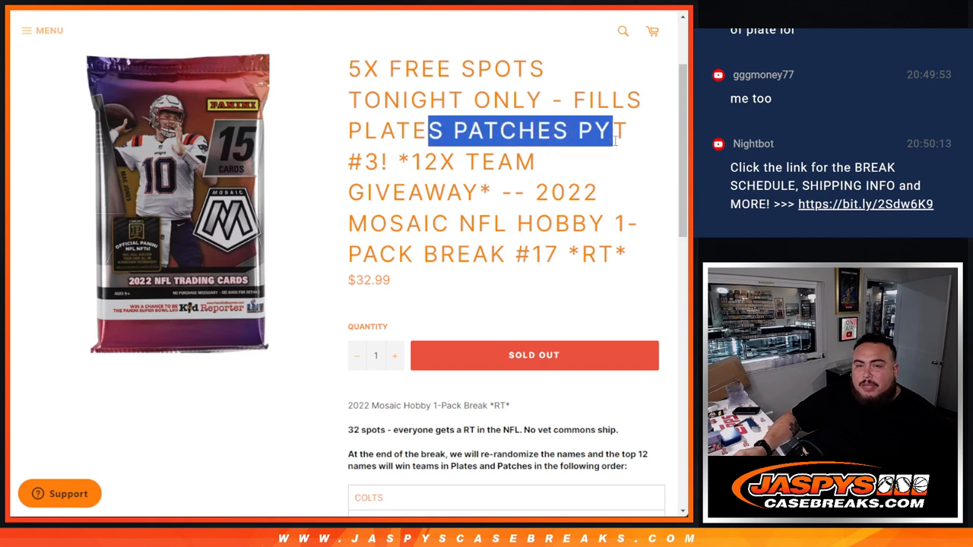
drag(616, 131, 502, 192)
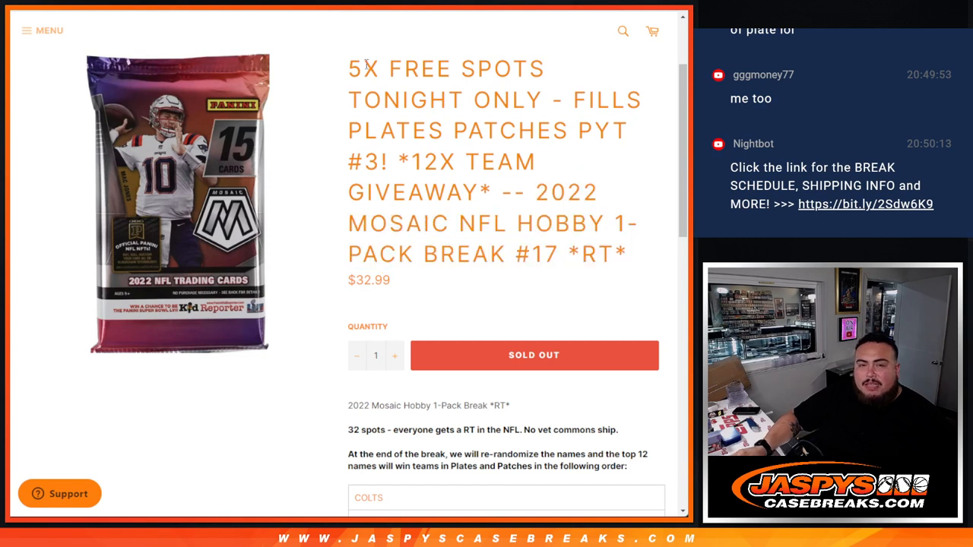
drag(348, 68, 562, 101)
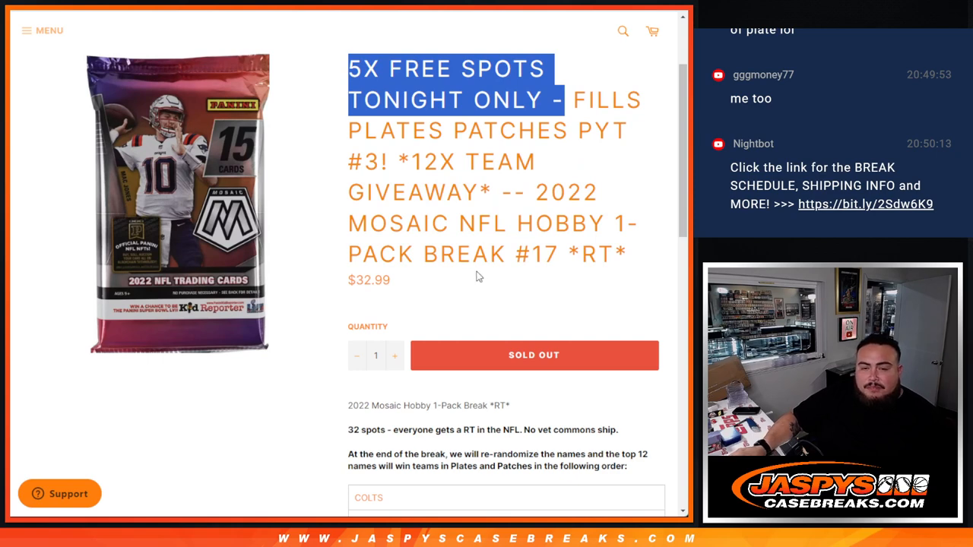
scroll(down, 3)
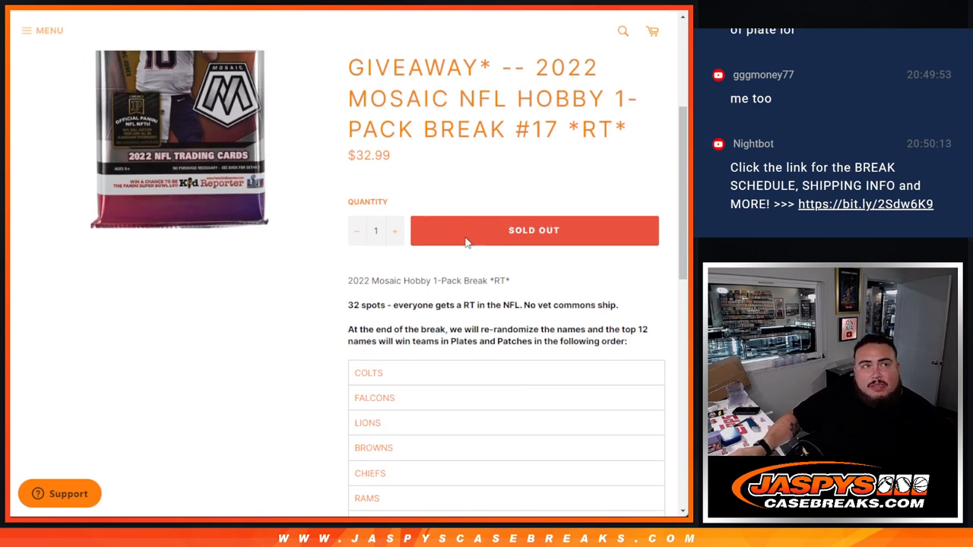
mouse_move(453, 295)
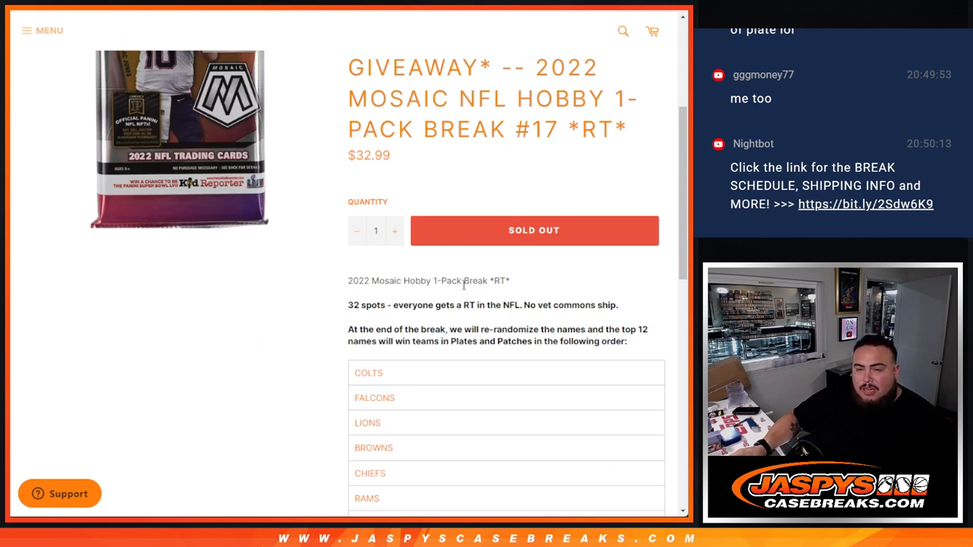
scroll(down, 3)
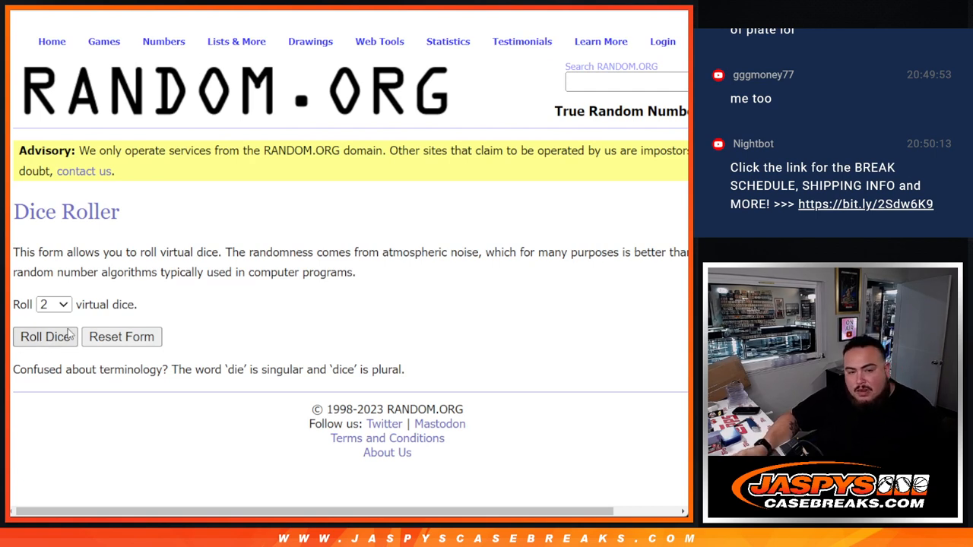
Reshuffle the 27-name list until it reads 8 times, then return to editing the list
click(46, 337)
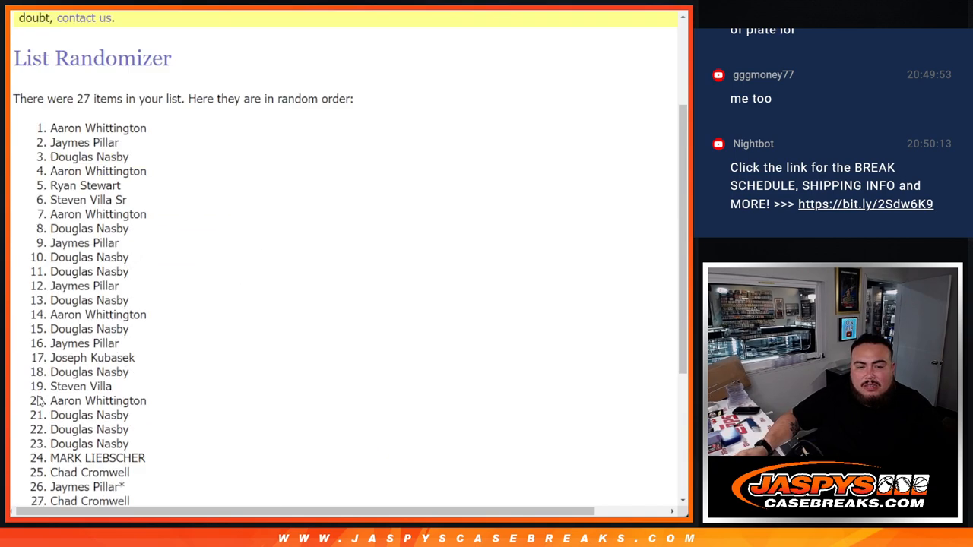
click(37, 392)
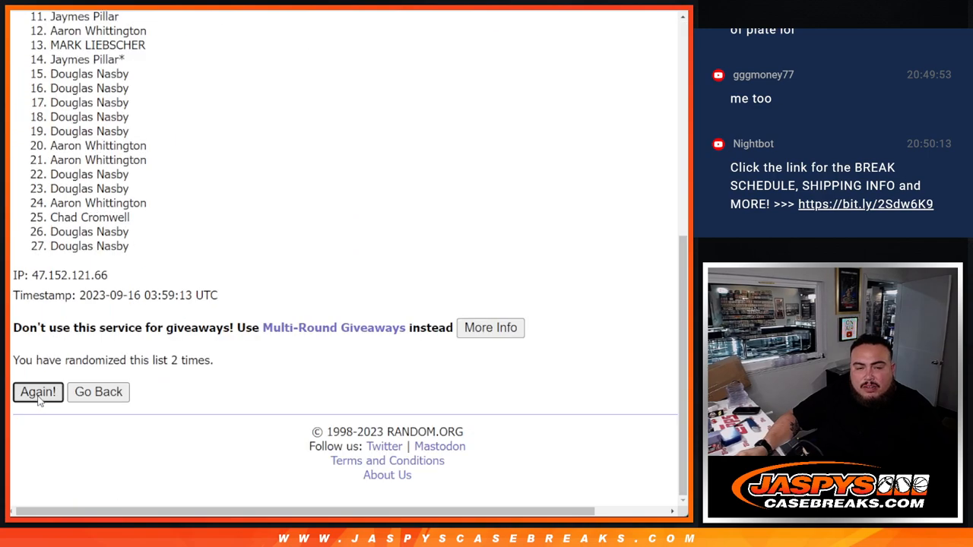
click(36, 393)
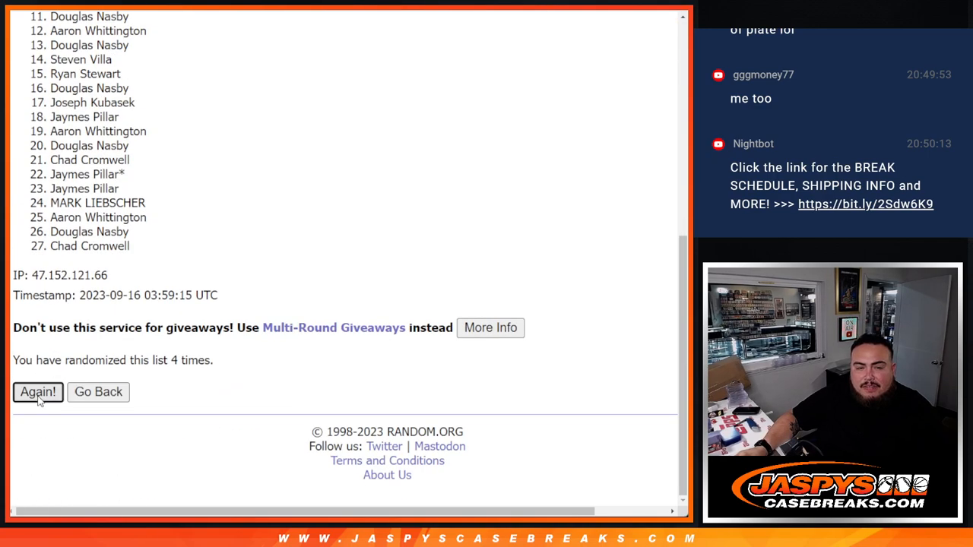
click(36, 392)
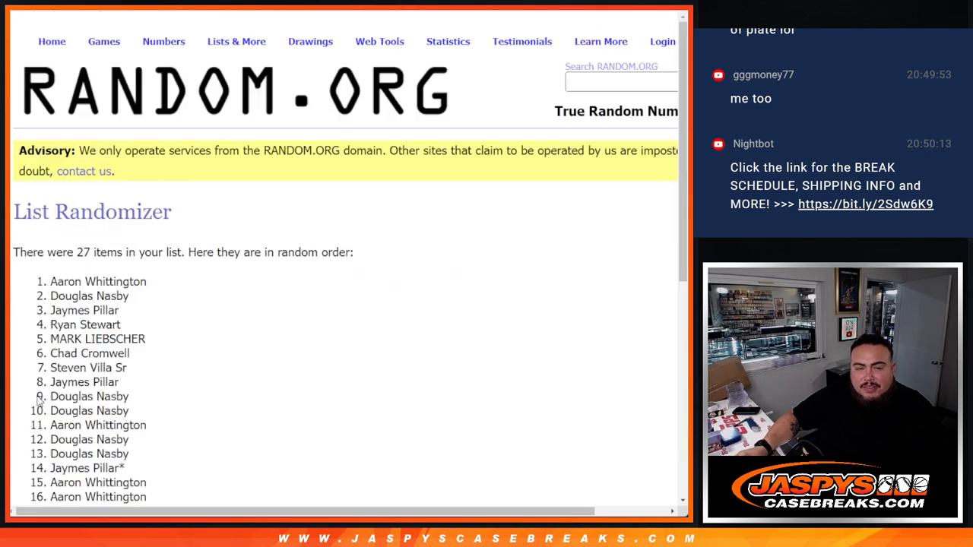
scroll(down, 3)
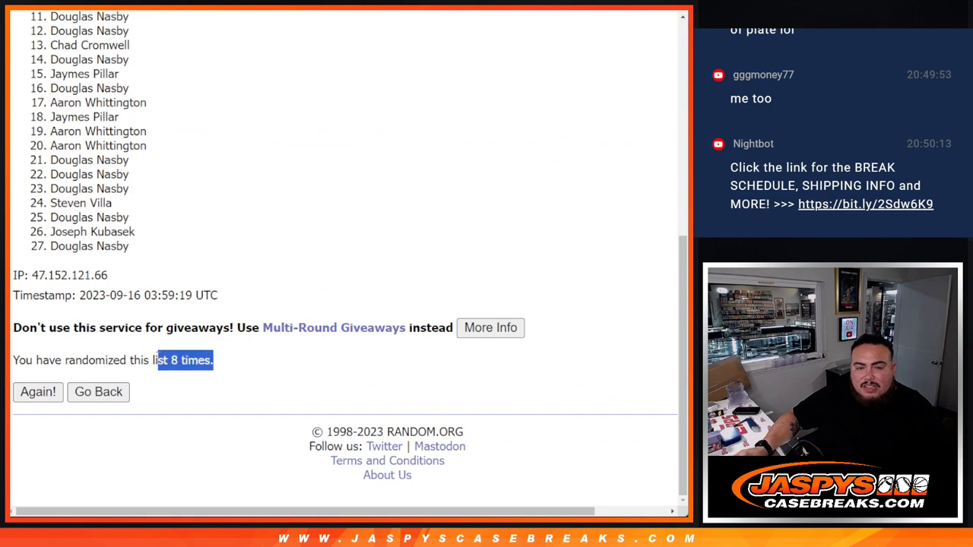
click(38, 392)
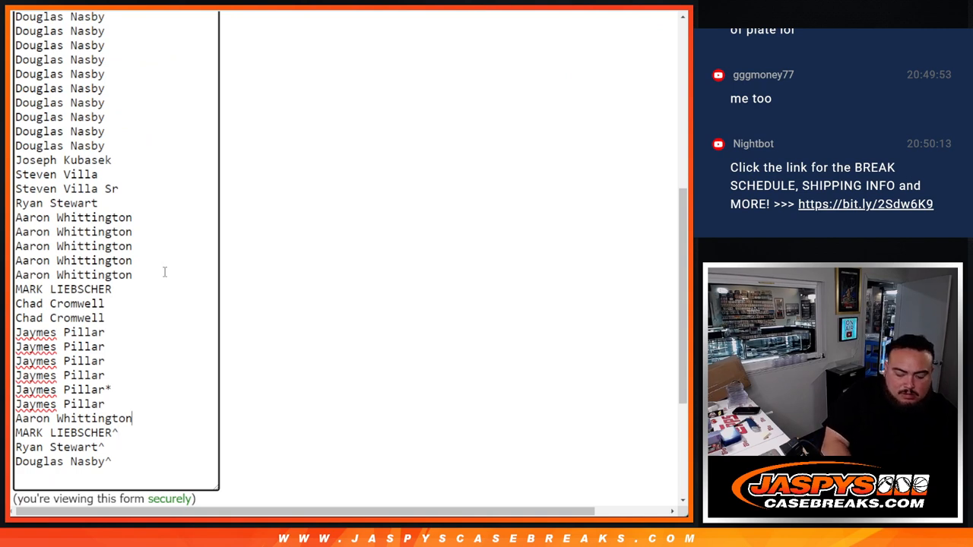
Append the ^-marked repeat names to the list box, extending it to 32 entries
text(^)
click(64, 405)
text(^)
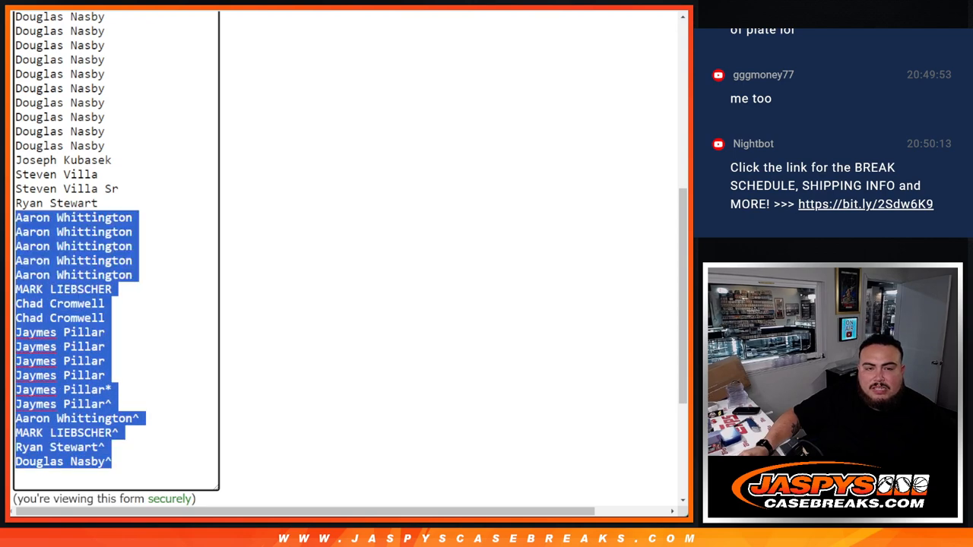
scroll(up, 3)
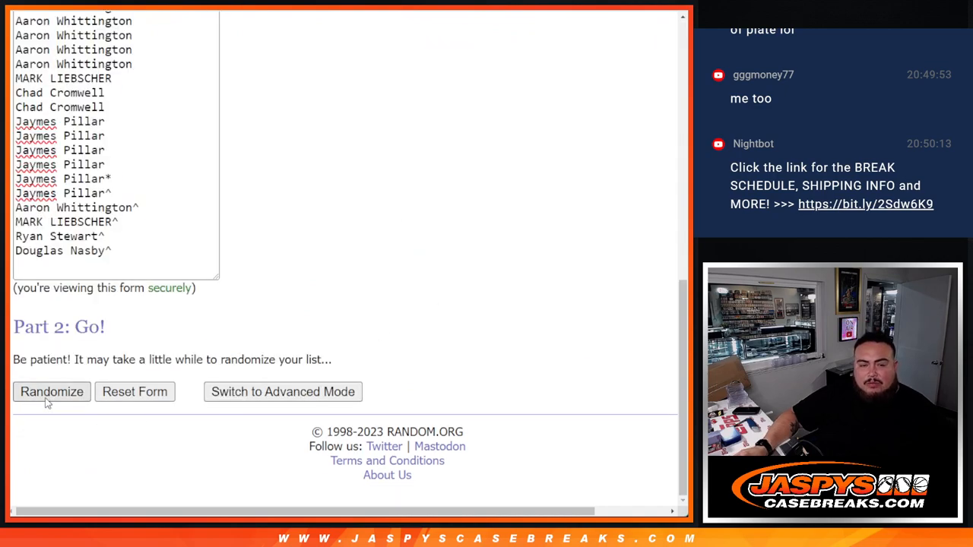
Randomize the 32-name list and reshuffle until it has been randomized eight times
click(52, 392)
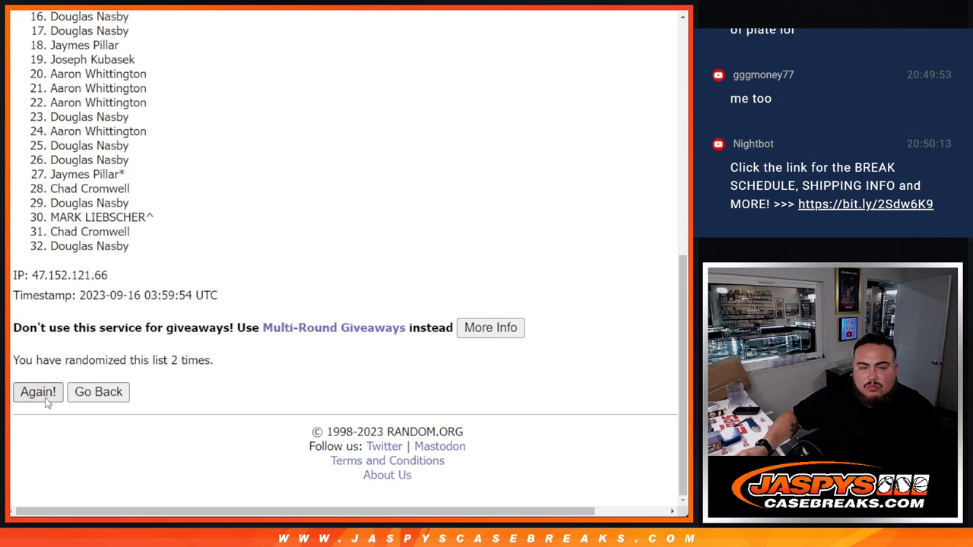
click(36, 392)
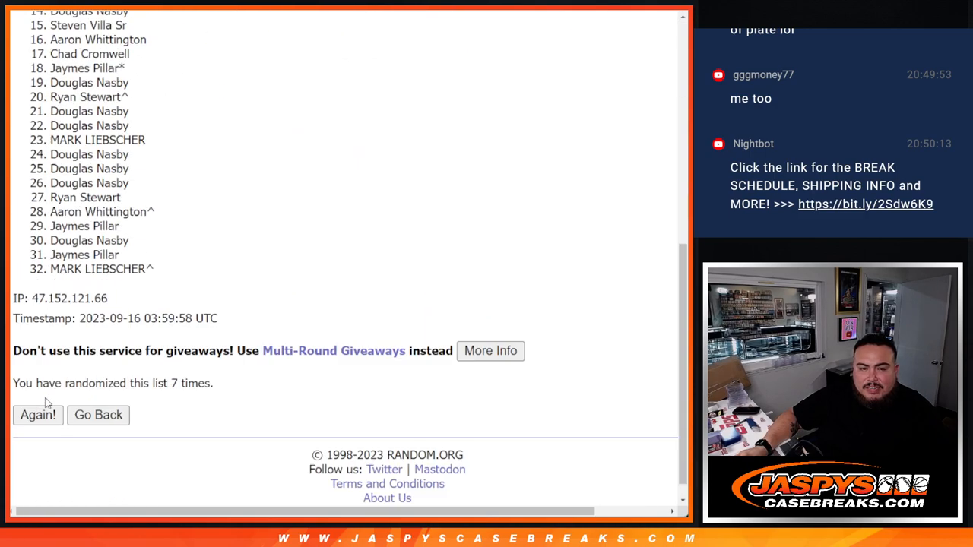
click(36, 413)
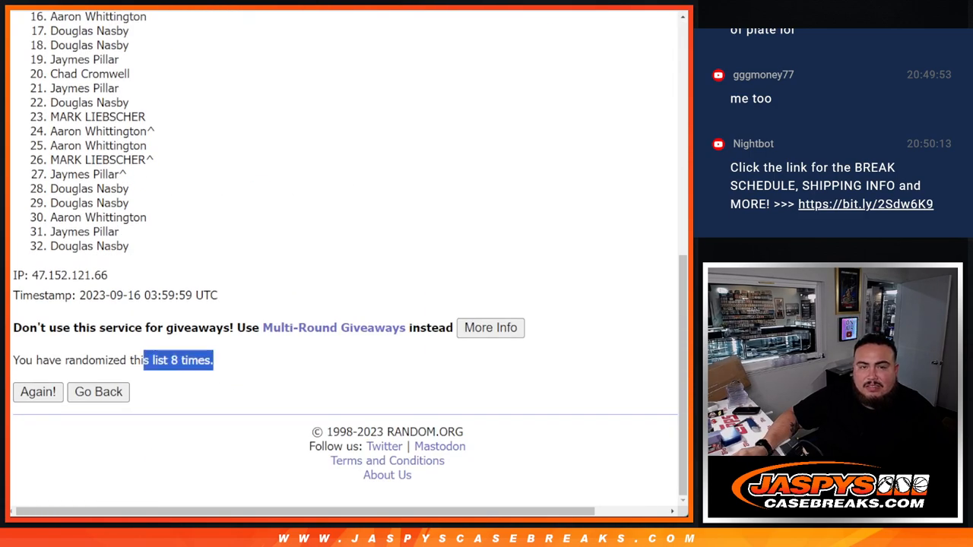
click(37, 392)
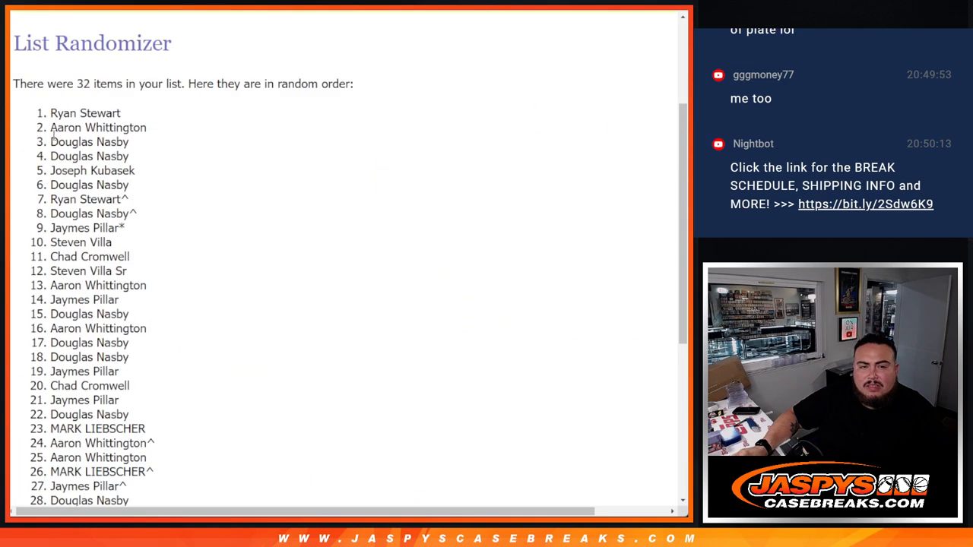
scroll(down, 3)
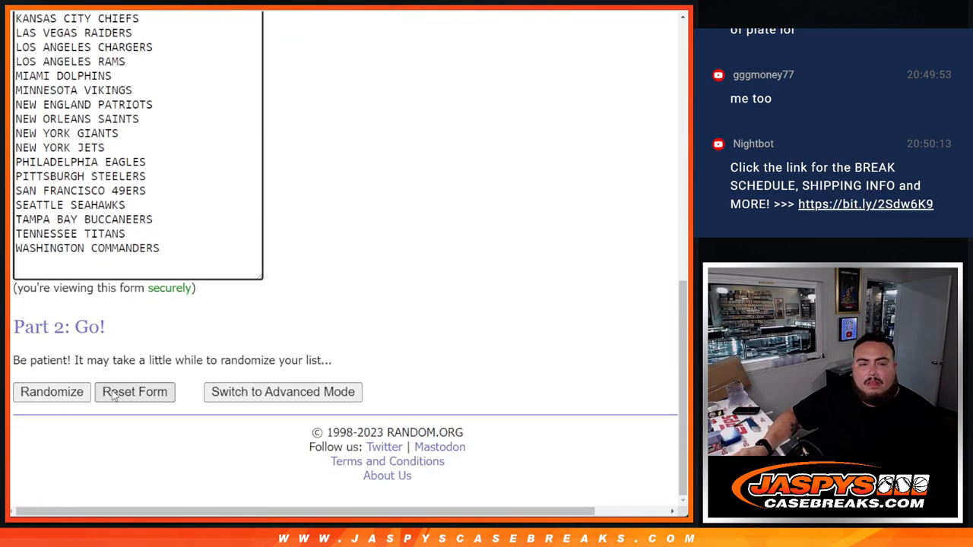
Randomize the 32 NFL teams and reshuffle them repeatedly into a final order
click(52, 392)
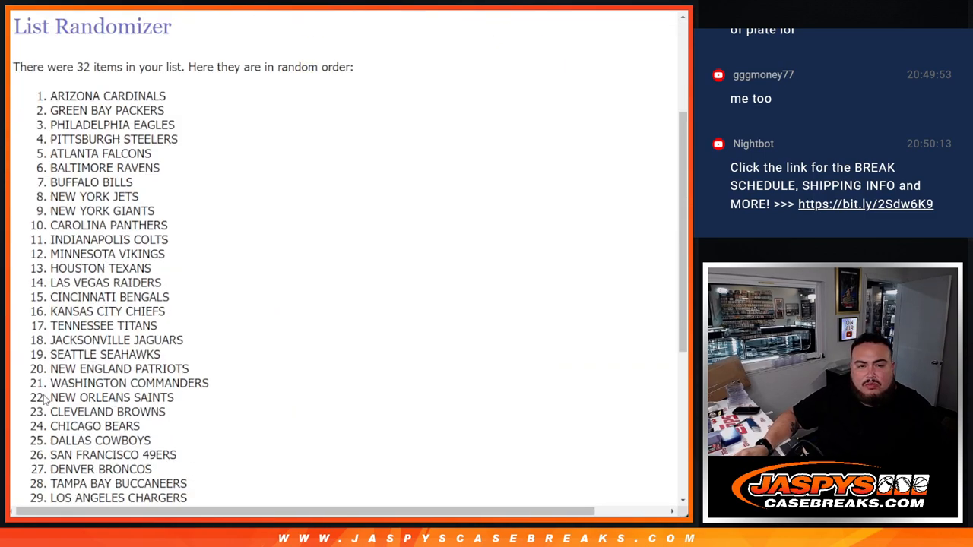
click(37, 392)
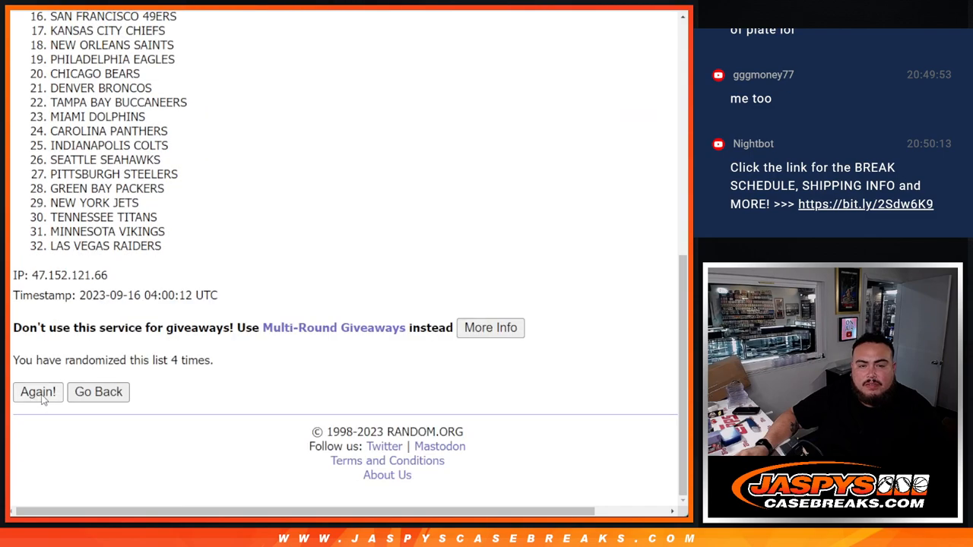
click(36, 392)
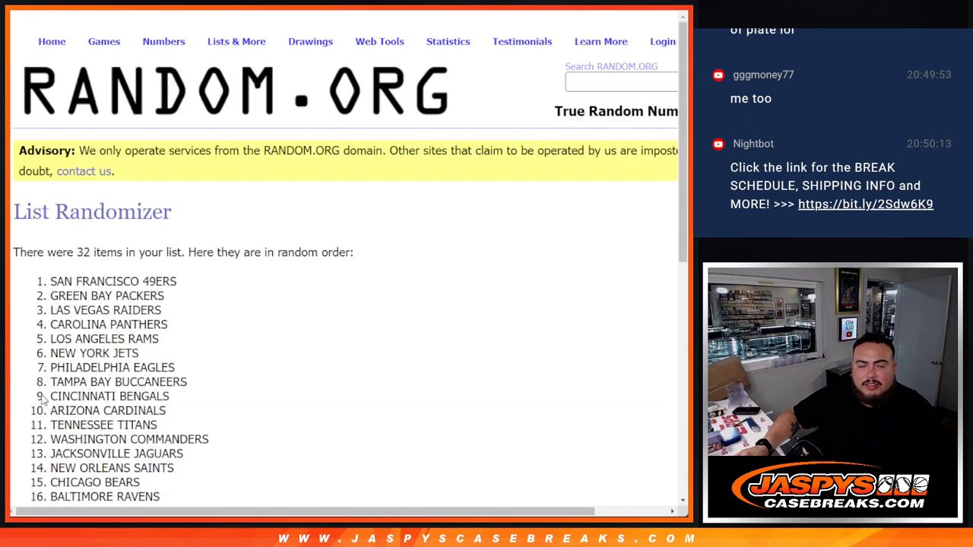
scroll(down, 3)
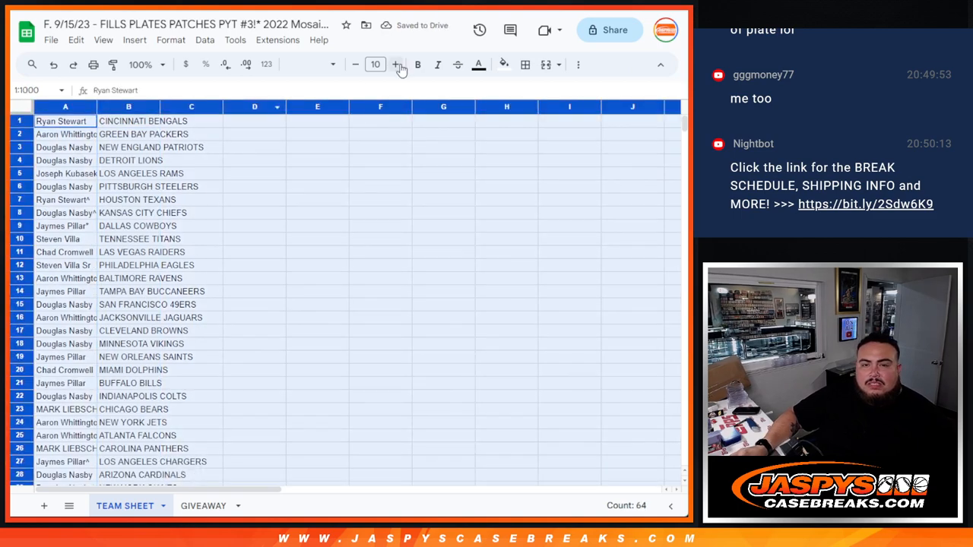
Enlarge the name-team text to 14, sort the sheet A to Z by team column, and start printing
click(395, 64)
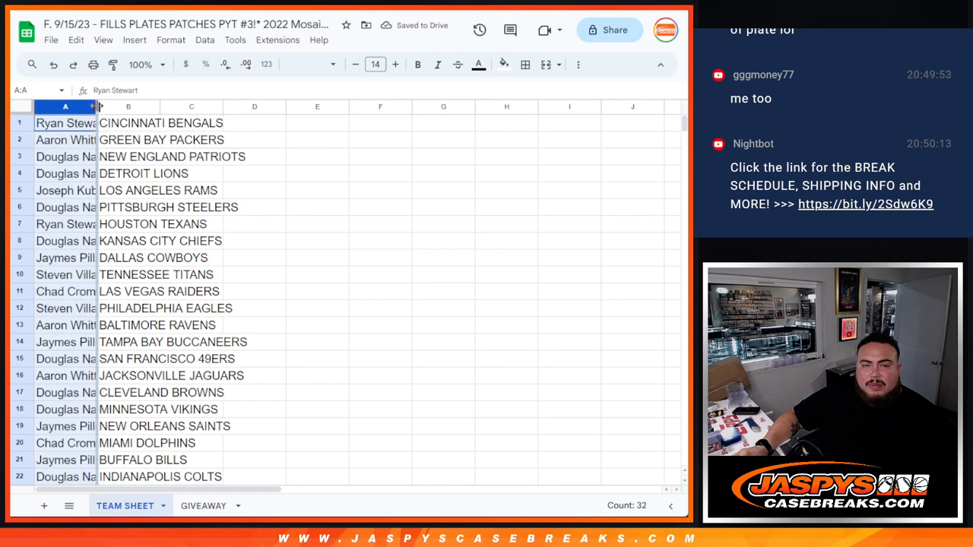
scroll(down, 3)
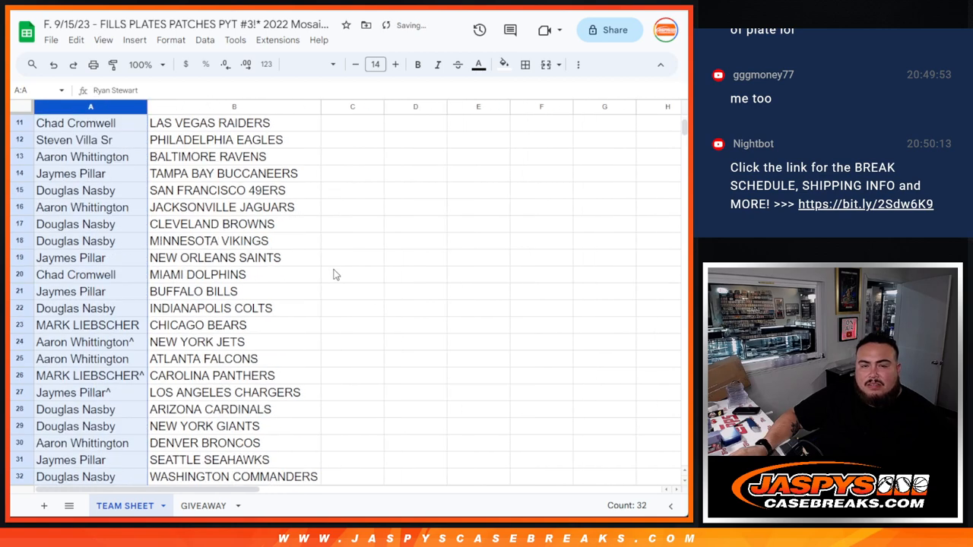
right_click(234, 107)
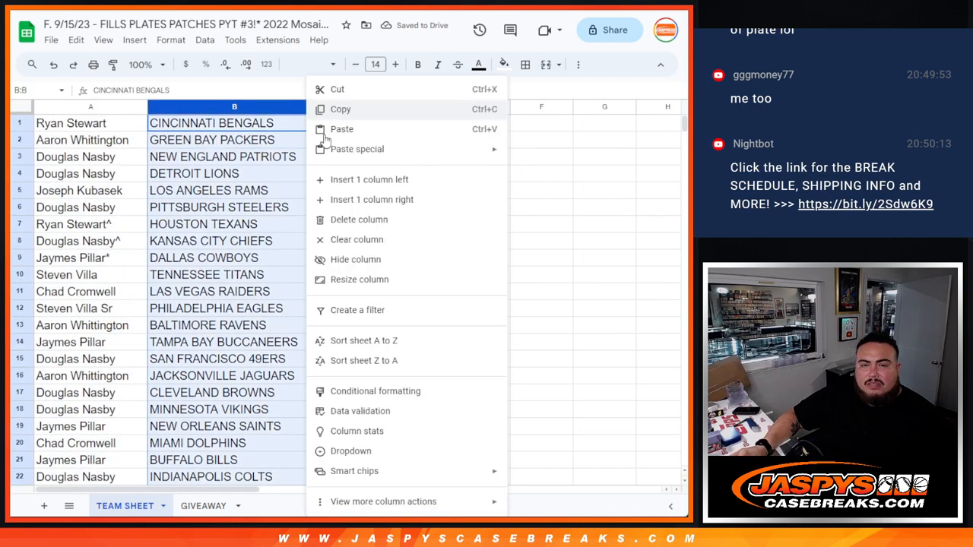
click(362, 341)
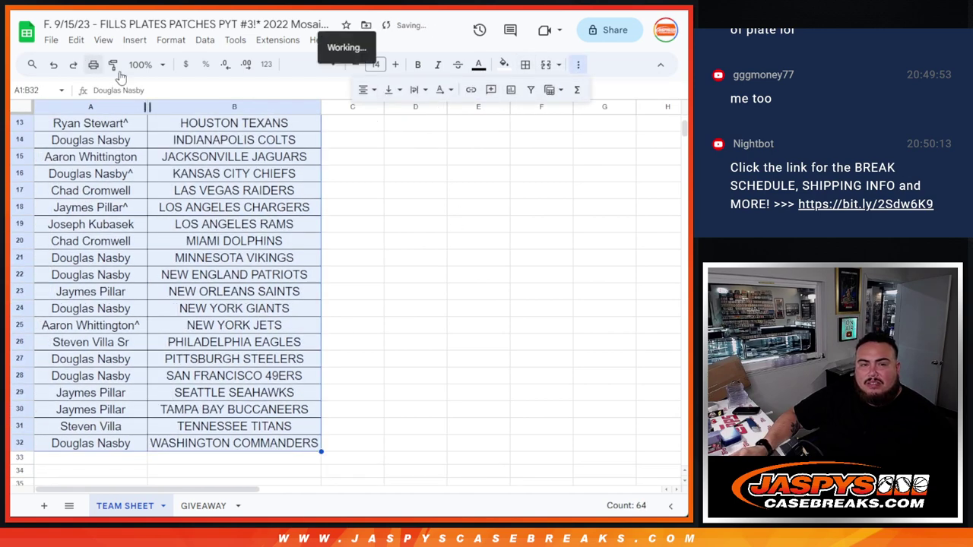
click(92, 64)
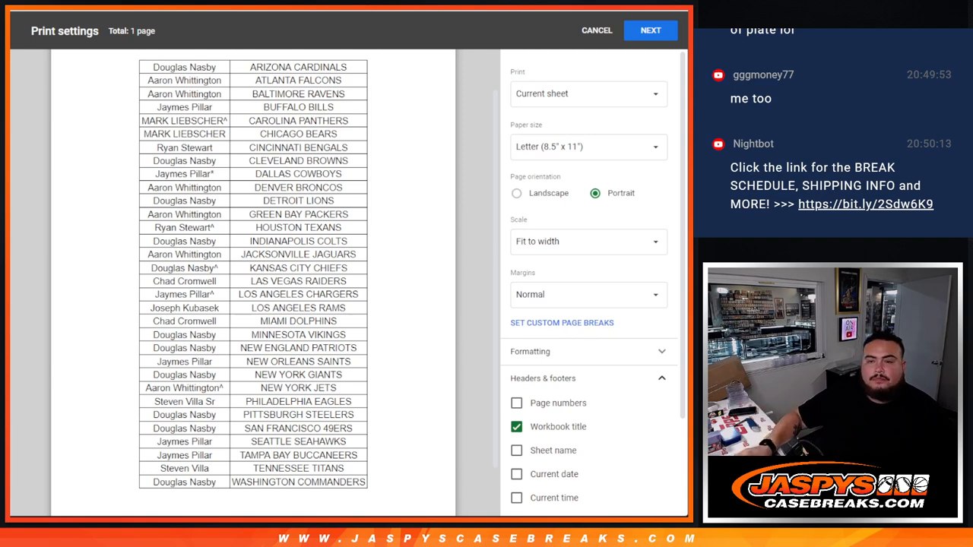
Send the sorted team sheet to the printer and return to the RANDOM.ORG tab
click(651, 30)
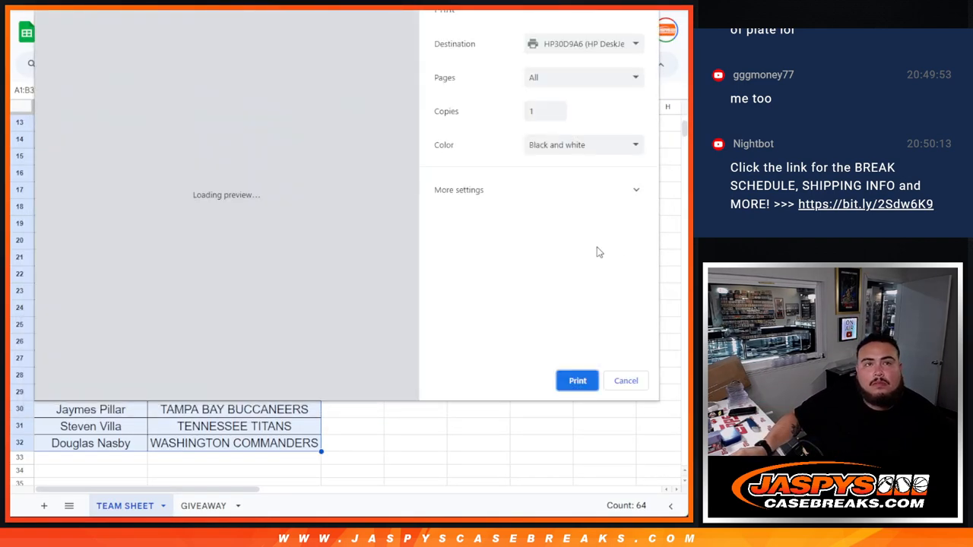
click(627, 380)
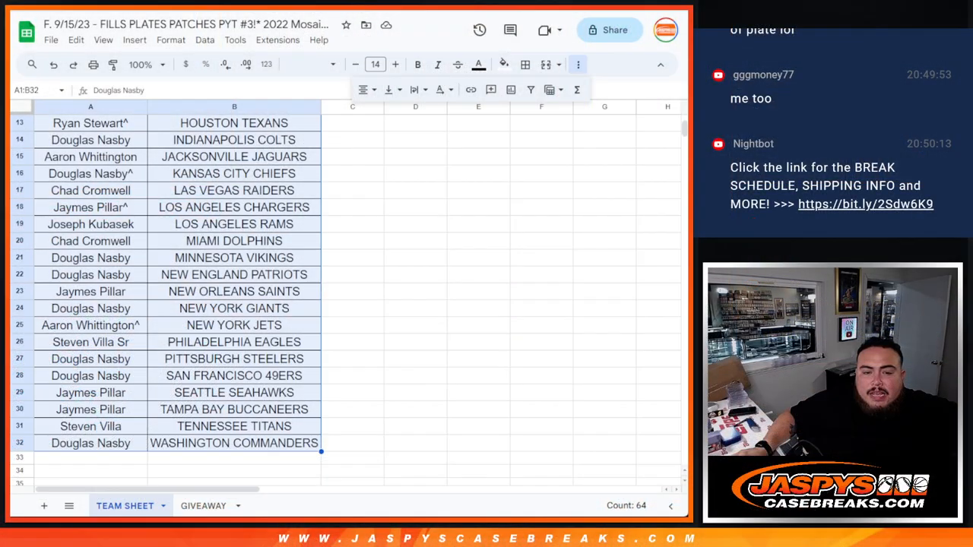
click(204, 505)
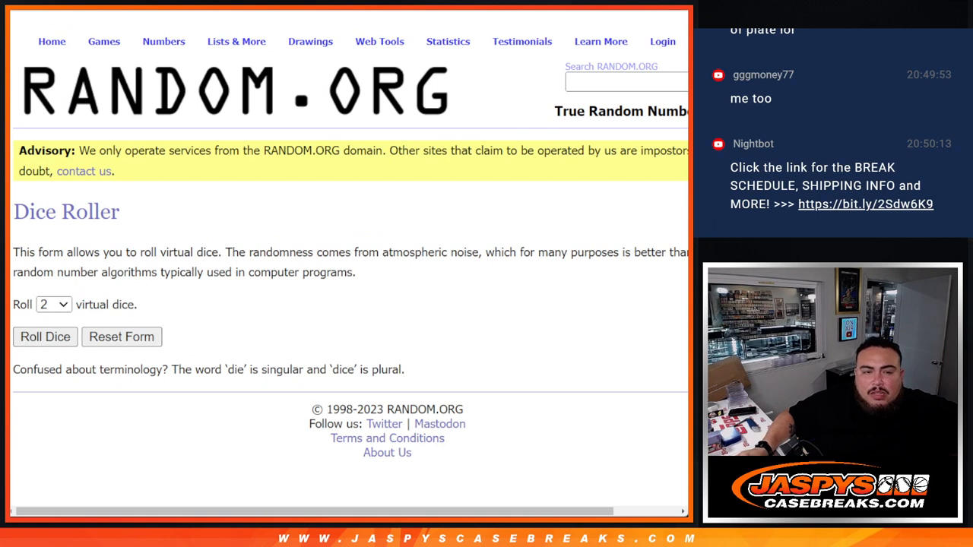
Roll the two dice, reshuffle the names to 7 times, and select the top 12 names
click(46, 337)
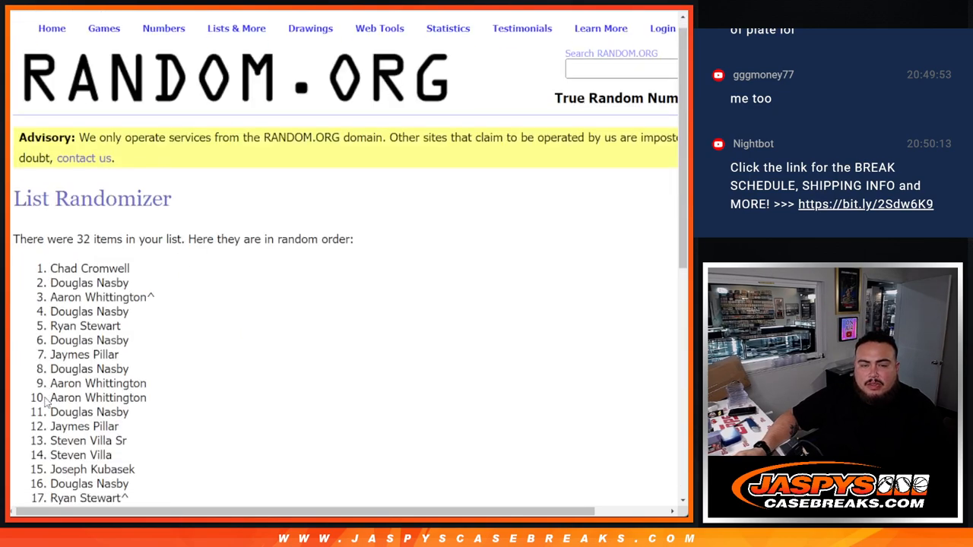
scroll(down, 3)
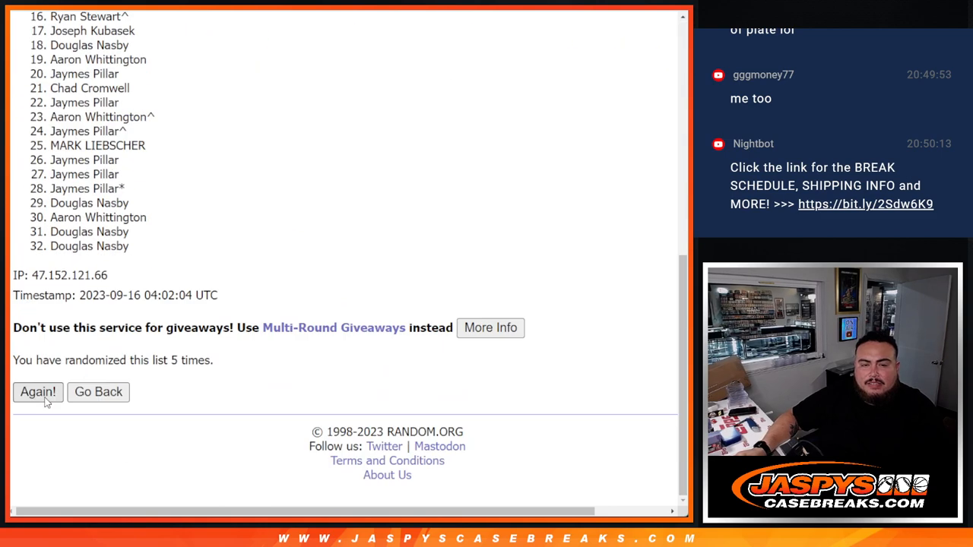
click(37, 392)
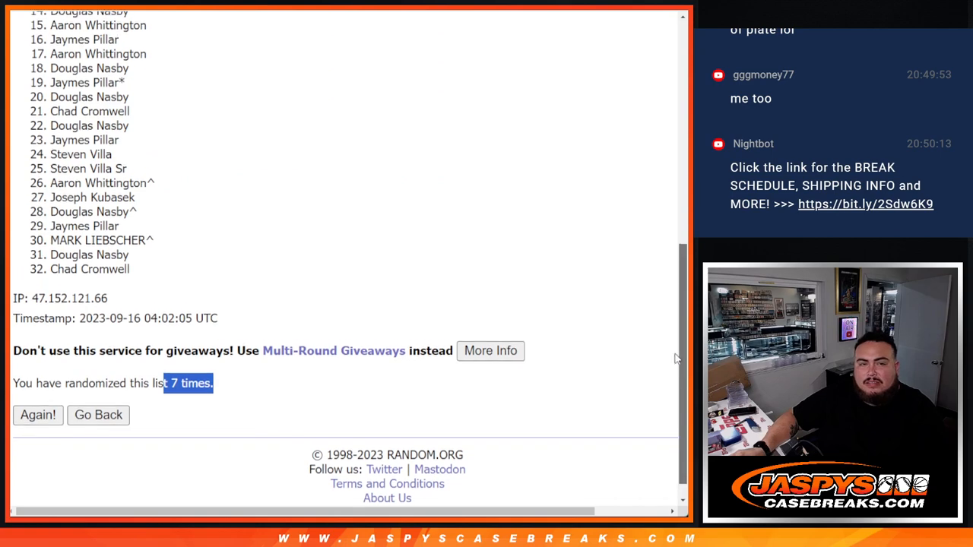
scroll(up, 3)
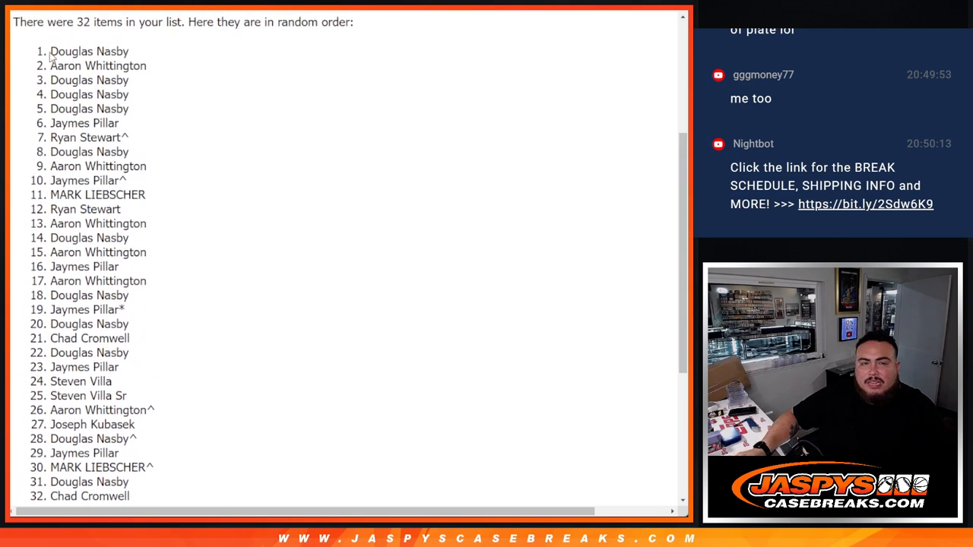
drag(52, 52, 129, 110)
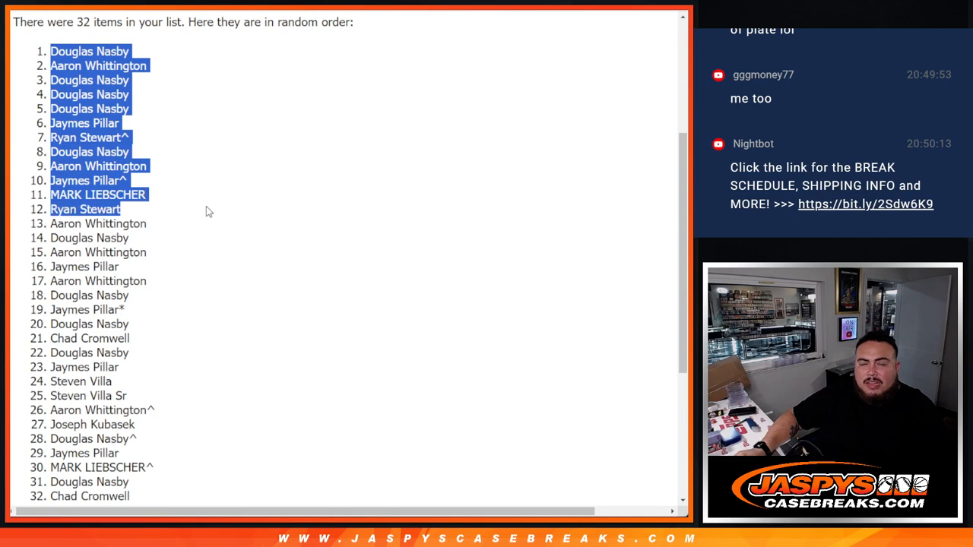
scroll(down, 3)
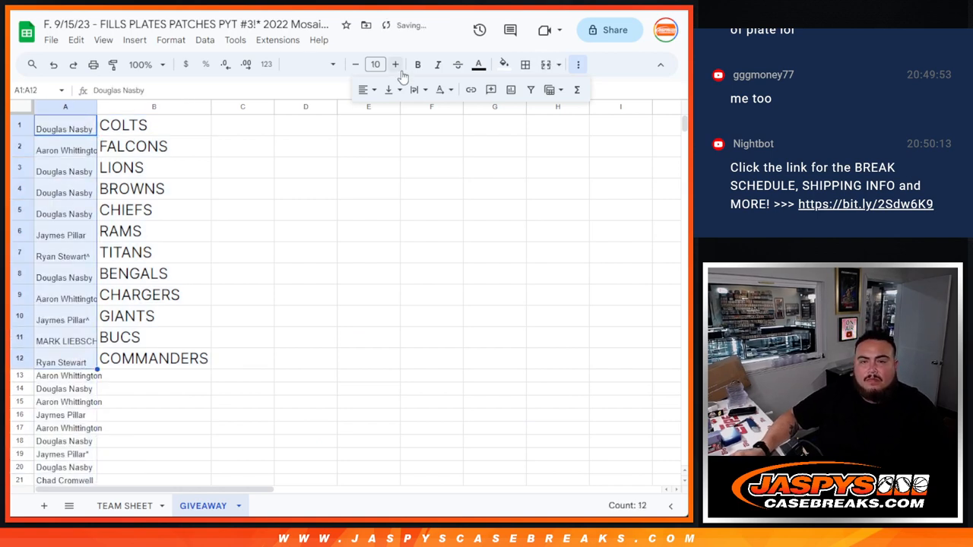
Enlarge the 12 giveaway names to size 18 and widen column A to fit them
click(395, 64)
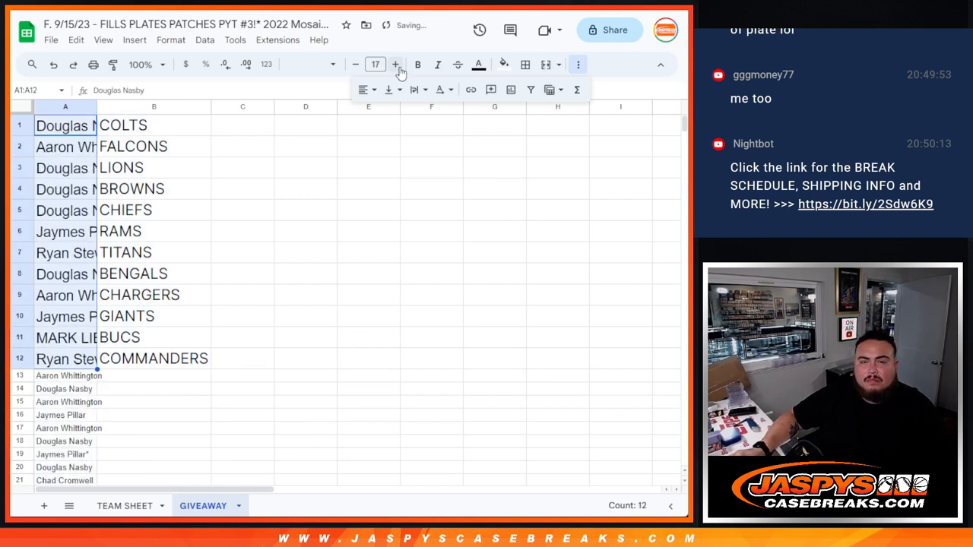
click(395, 63)
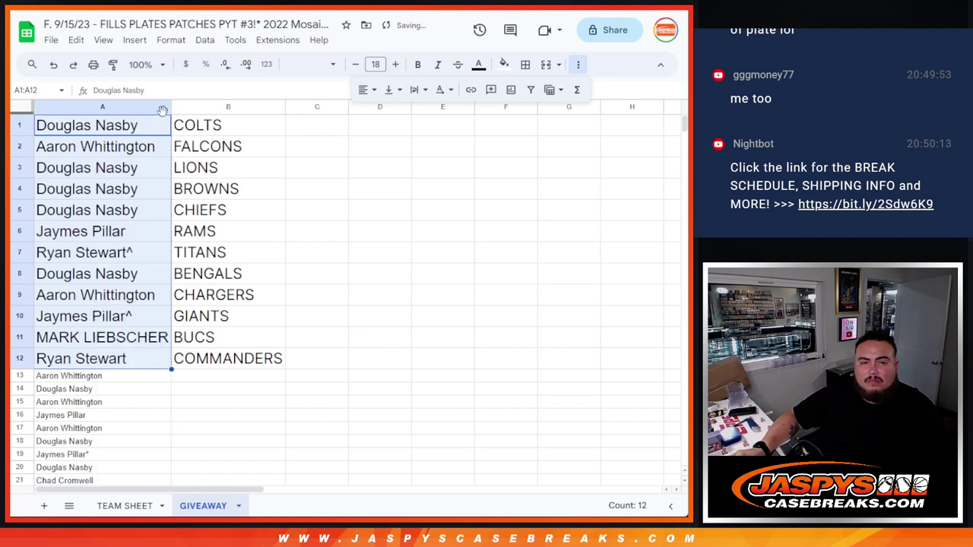
click(87, 125)
text(^)
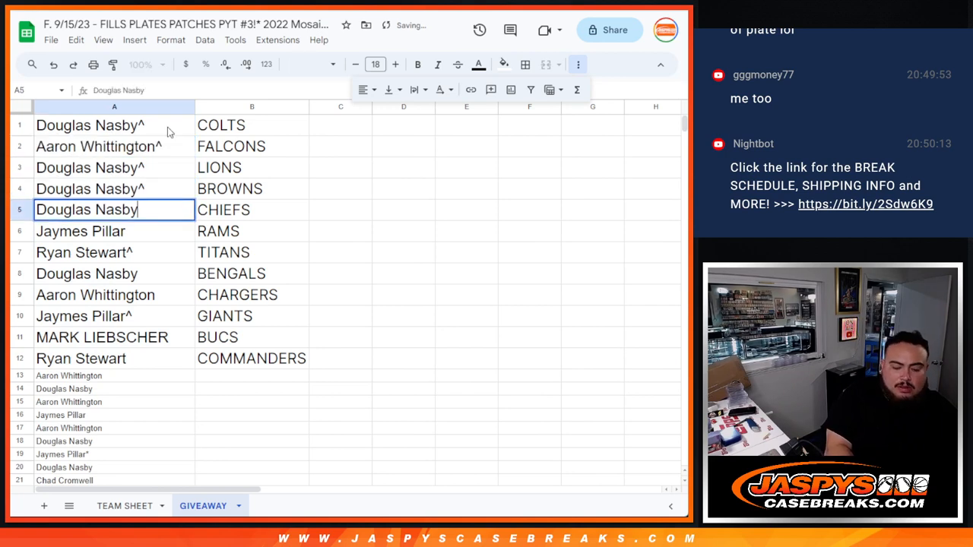
Append ^ marks after each of the 12 giveaway names
click(86, 253)
text(^)
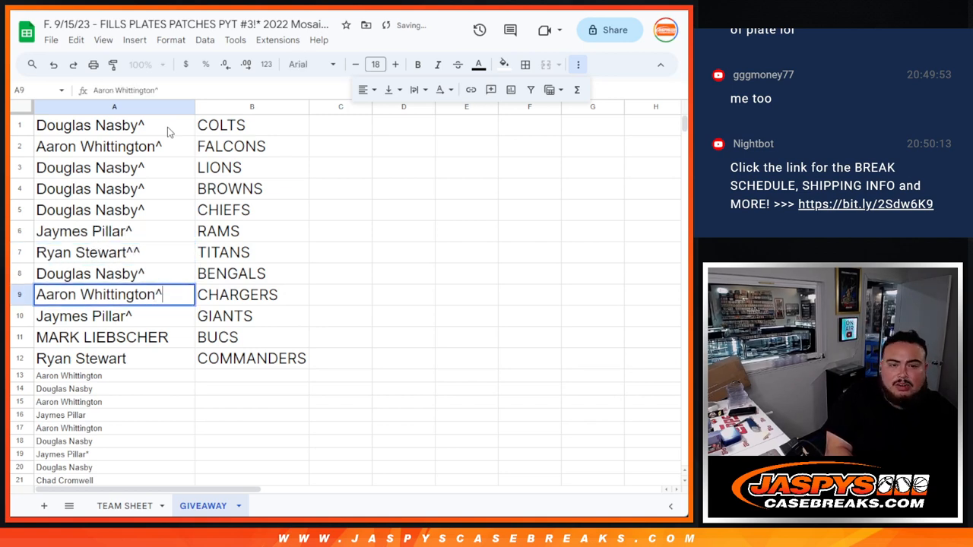
click(114, 337)
text(^)
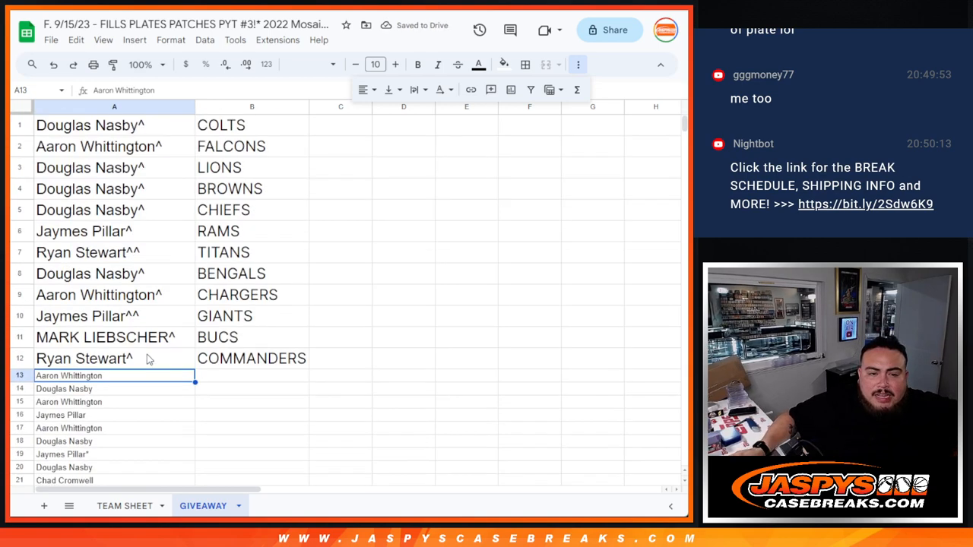
click(90, 125)
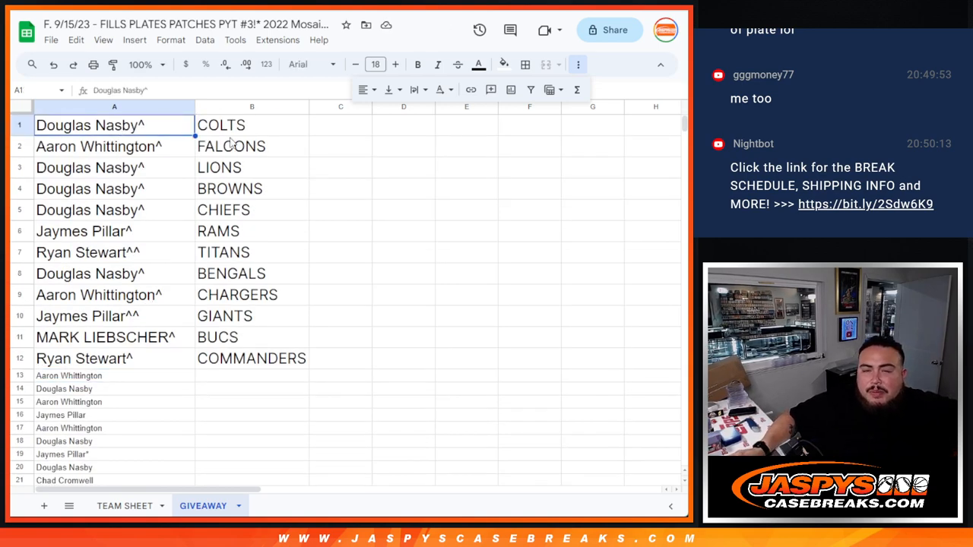